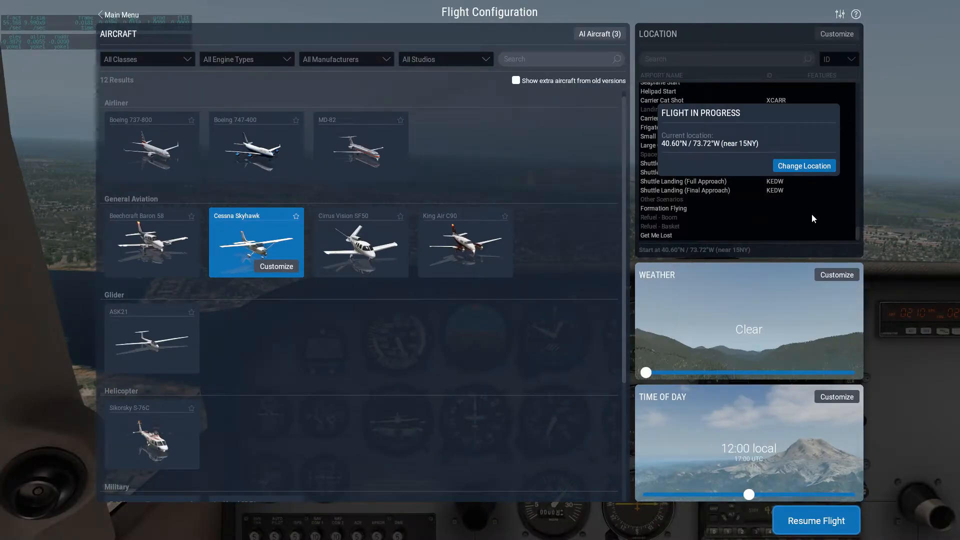
pyautogui.moveTo(743, 336)
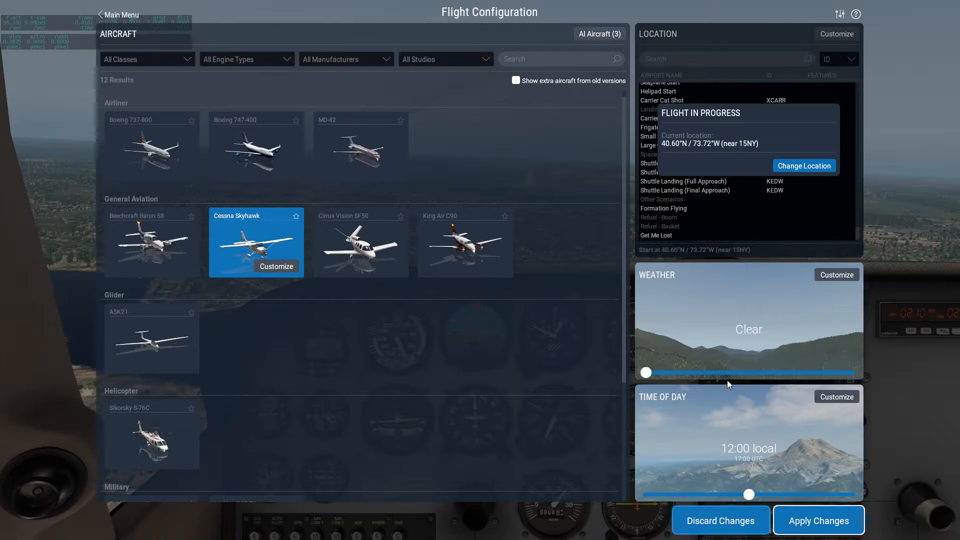
pyautogui.moveTo(807, 333)
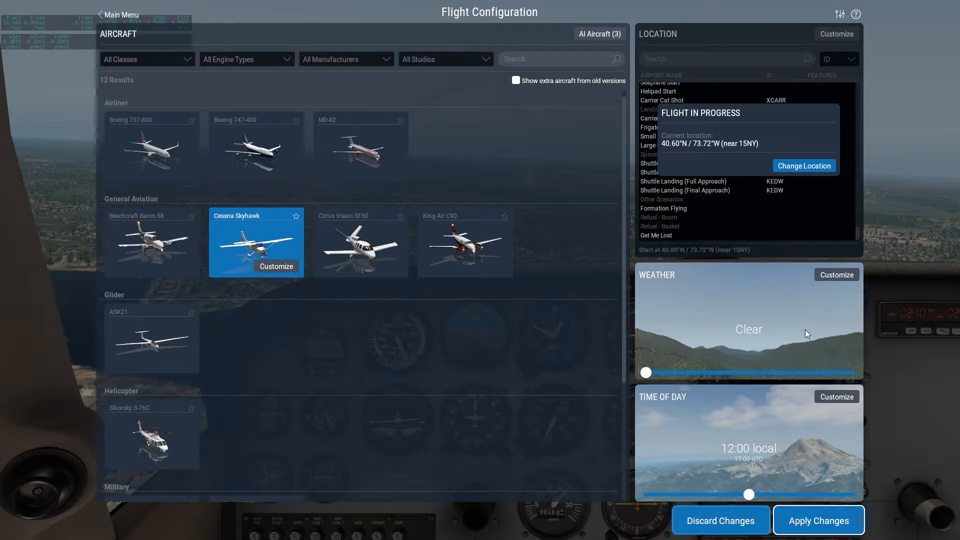
pyautogui.moveTo(696, 357)
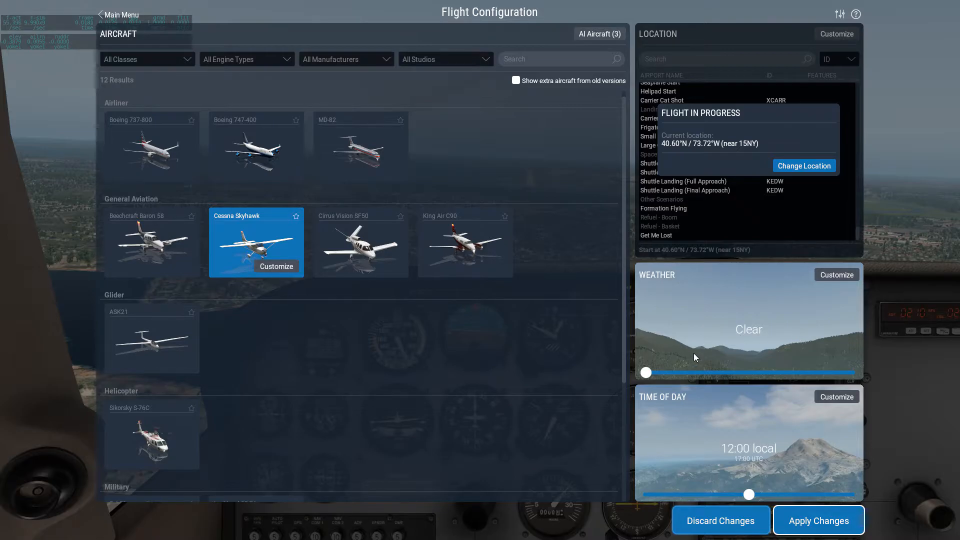
pyautogui.moveTo(666, 378)
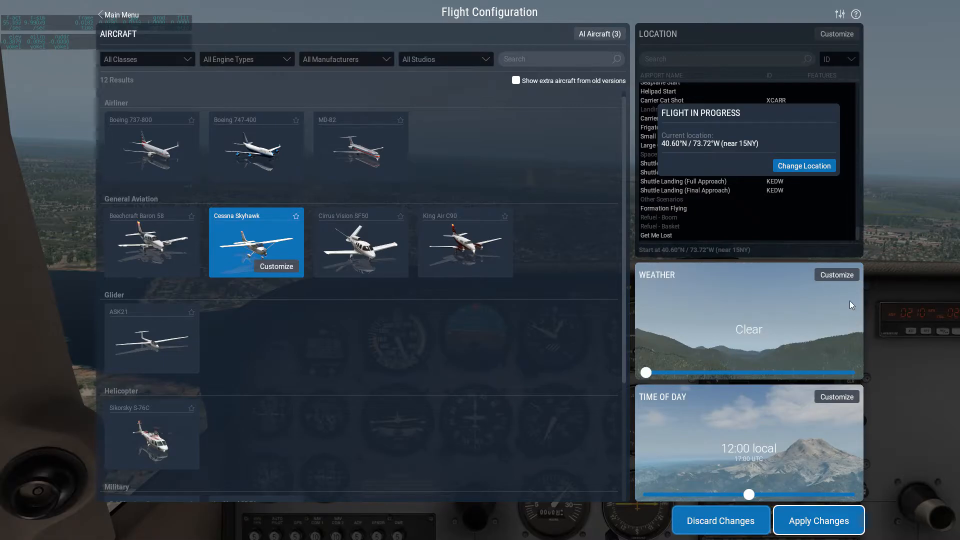
pyautogui.moveTo(740, 317)
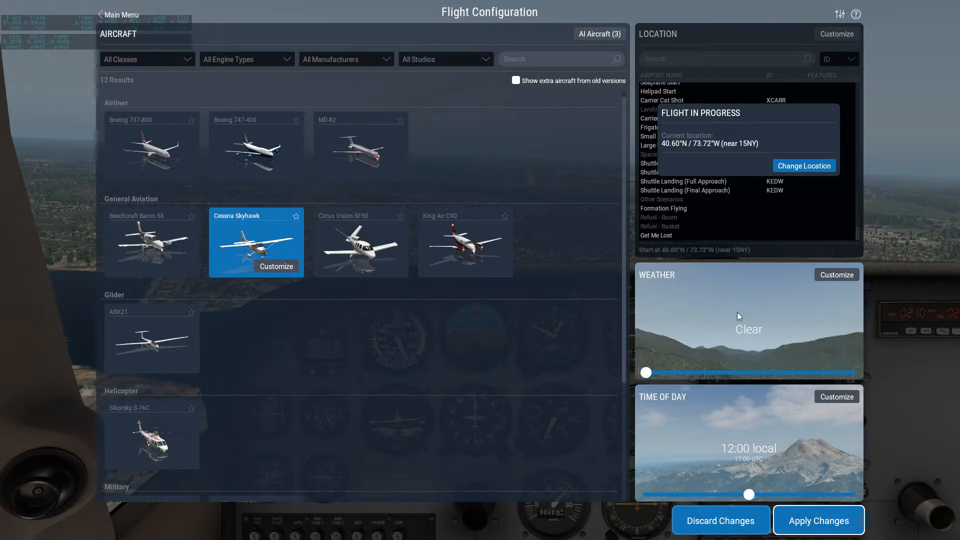
pyautogui.moveTo(837, 274)
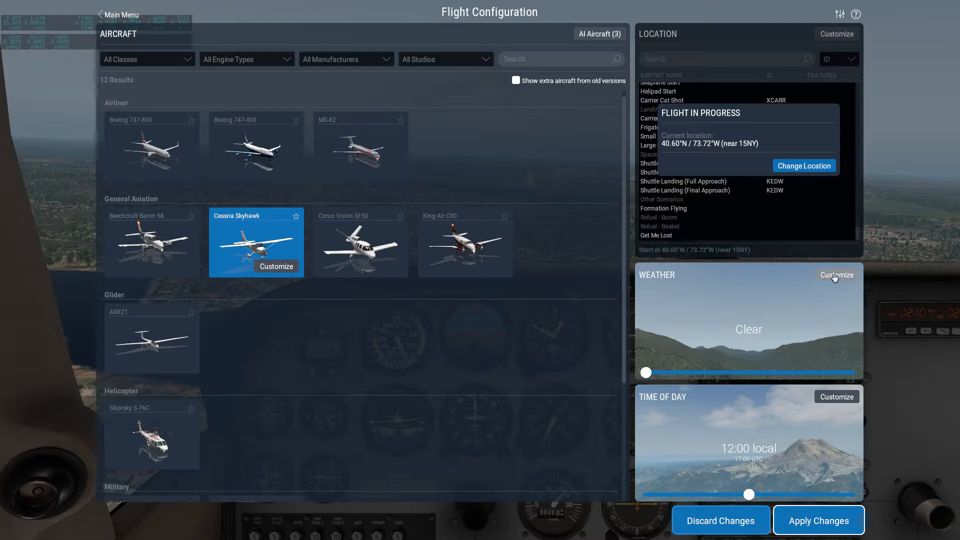
# Bring up the detailed Weather Settings from the Weather card's Customize button
pyautogui.click(836, 275)
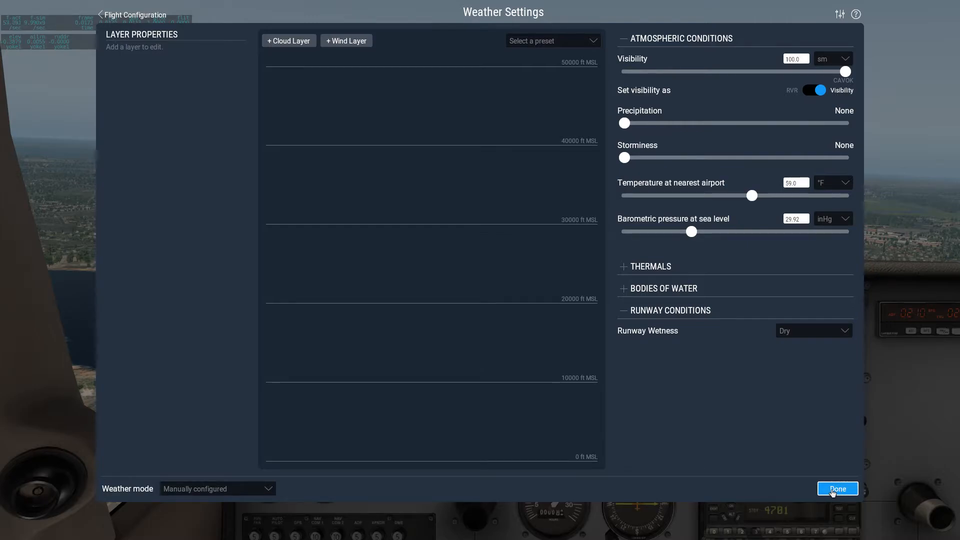
# Confirm the 100 sm CAVOK visibility and return to Flight Configuration
pyautogui.click(837, 489)
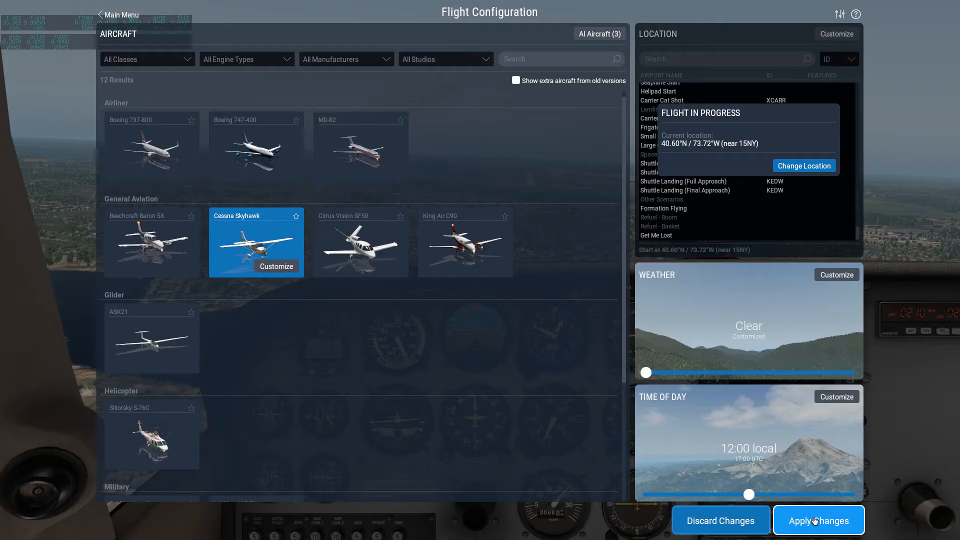
# Apply the customized Clear weather to the flight in progress
pyautogui.click(819, 520)
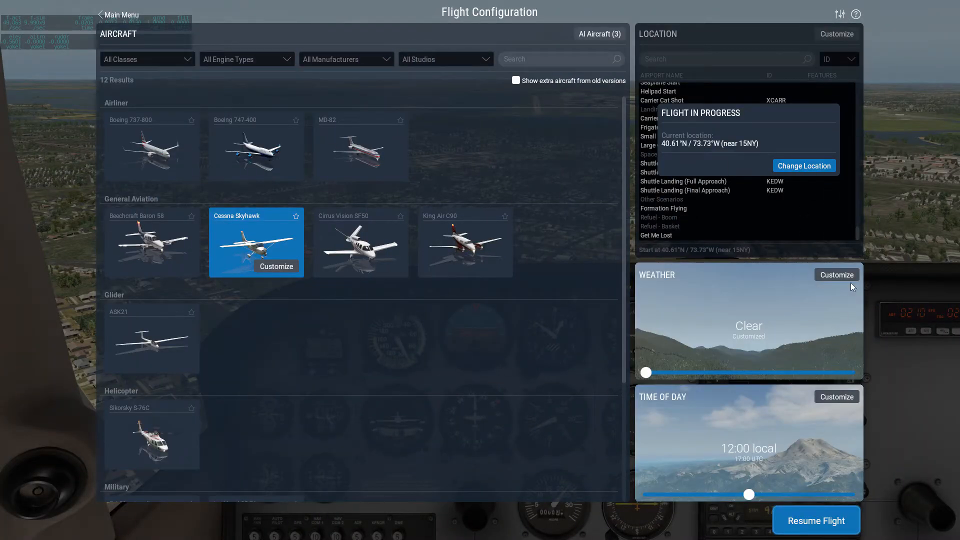
pyautogui.click(836, 275)
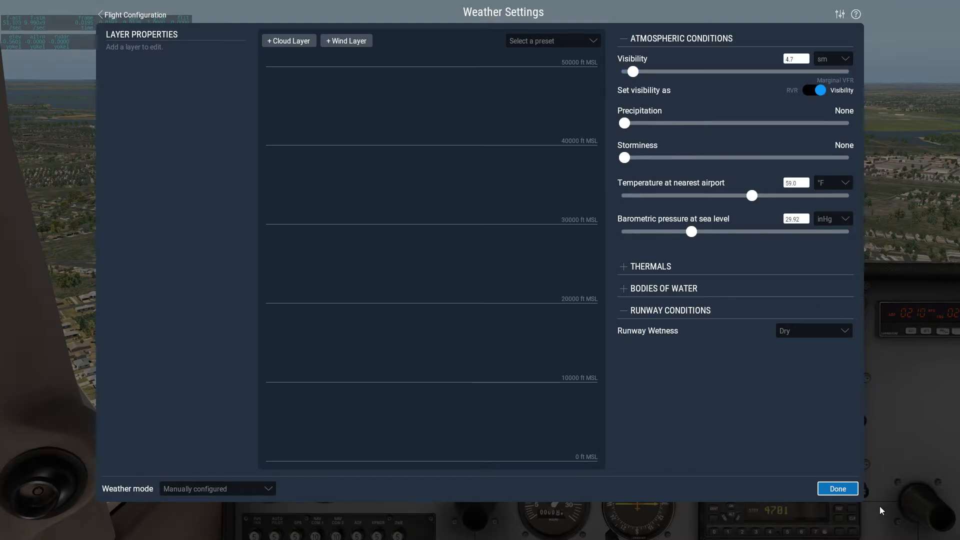
pyautogui.click(837, 488)
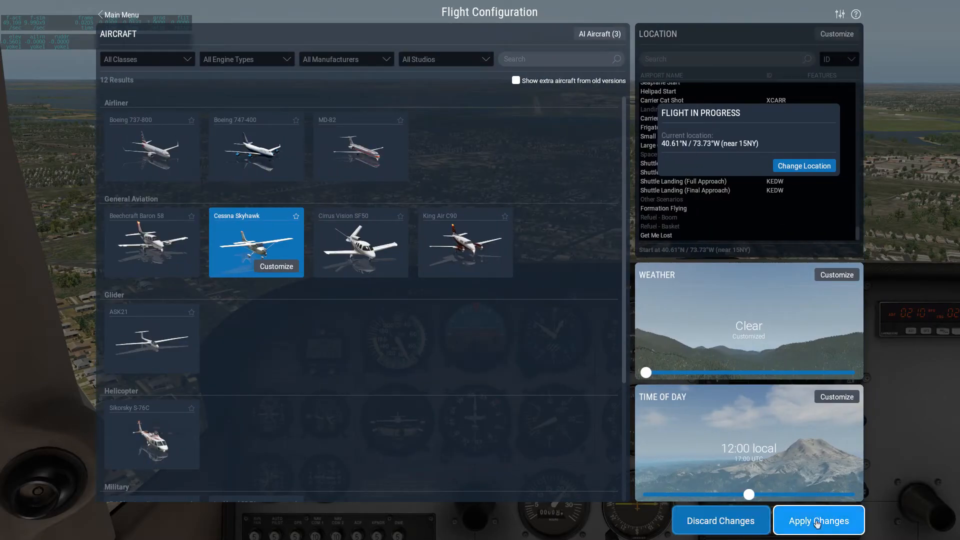
pyautogui.click(818, 520)
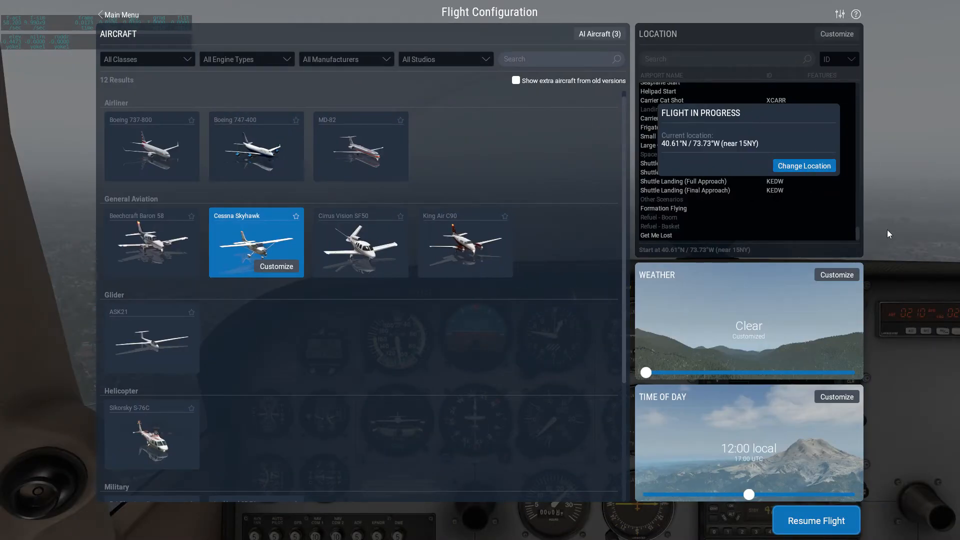
pyautogui.click(835, 274)
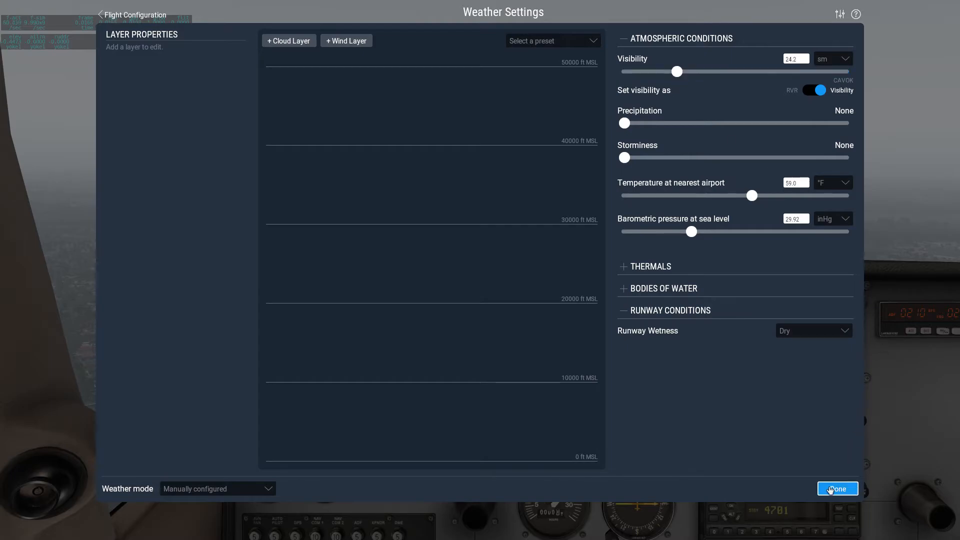
pyautogui.click(836, 489)
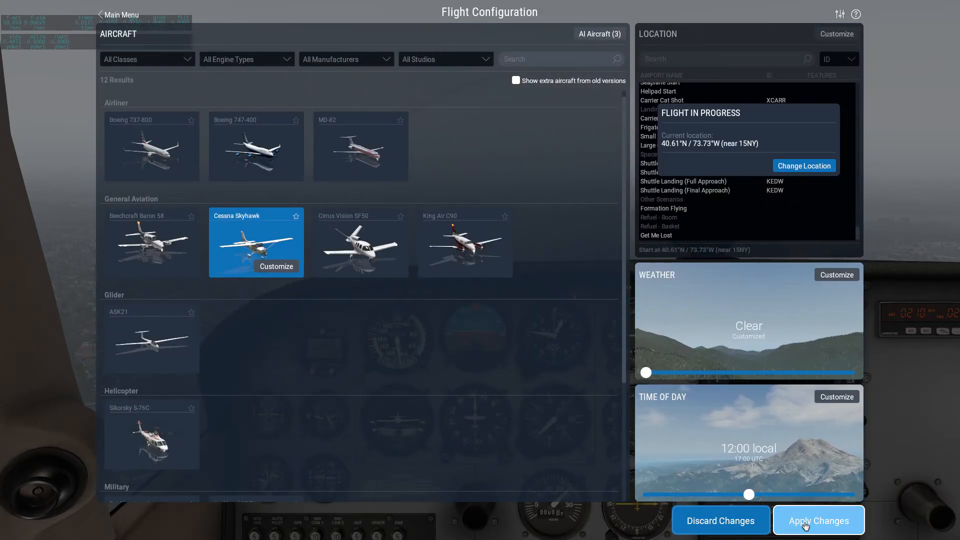
pyautogui.click(819, 520)
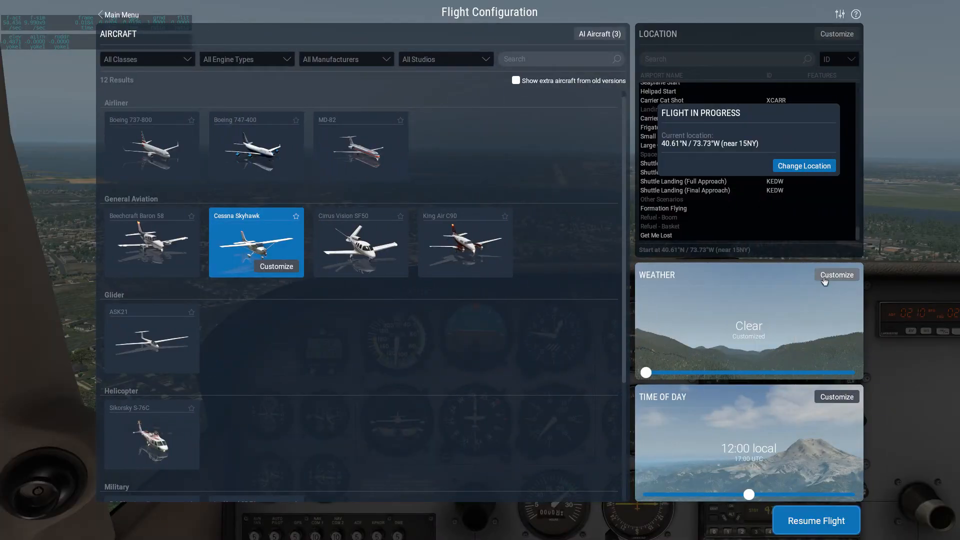
# Raise visibility to 47.9 sm, confirm it, and apply the changes to resume flying
pyautogui.click(835, 274)
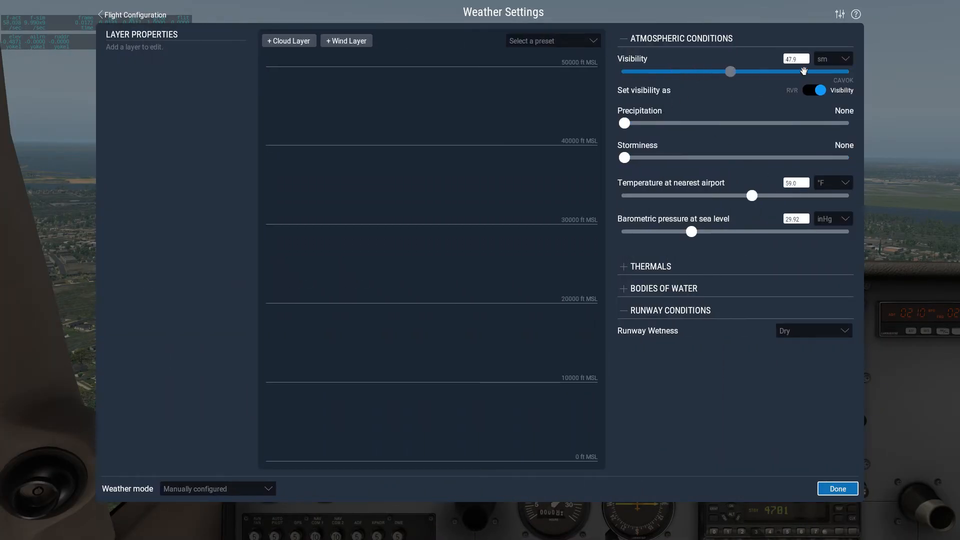
pyautogui.click(837, 489)
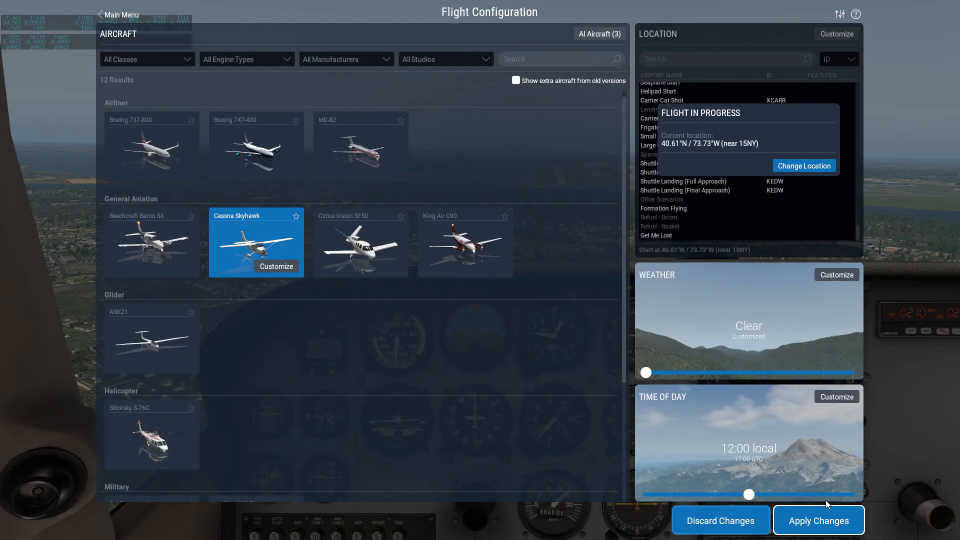
pyautogui.click(819, 520)
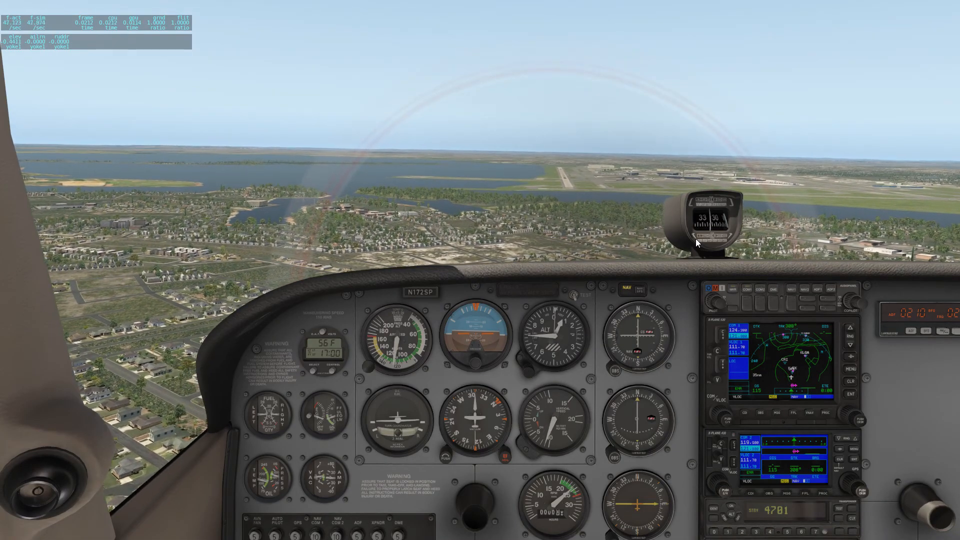